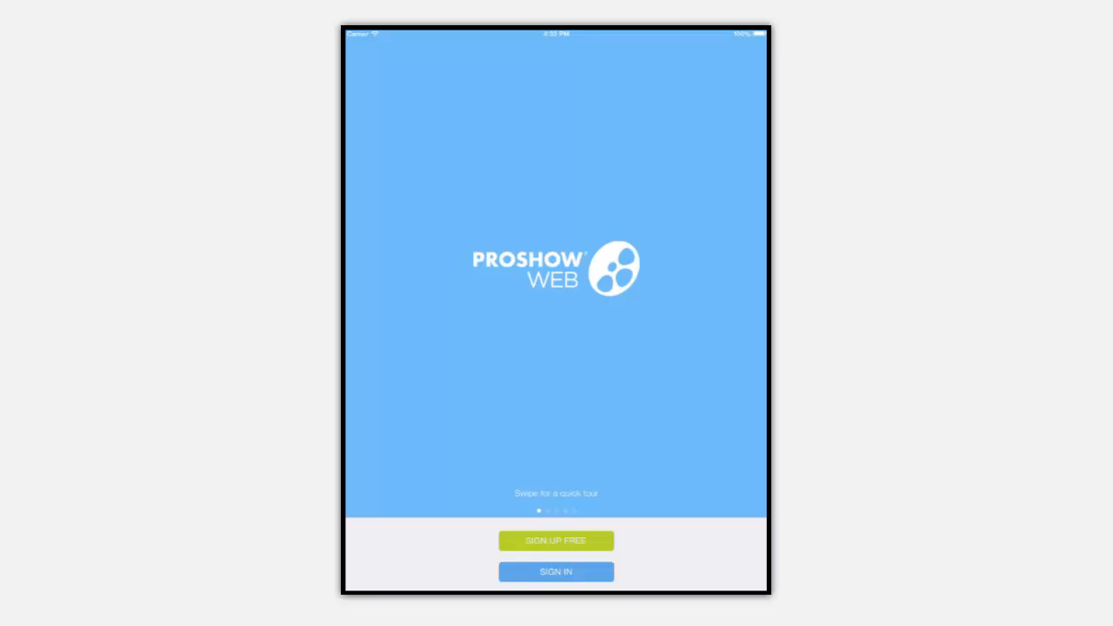
Open the Your Shows grid and scroll down through the slideshows.
{"action": "left_click", "coordinate": [556, 572]}
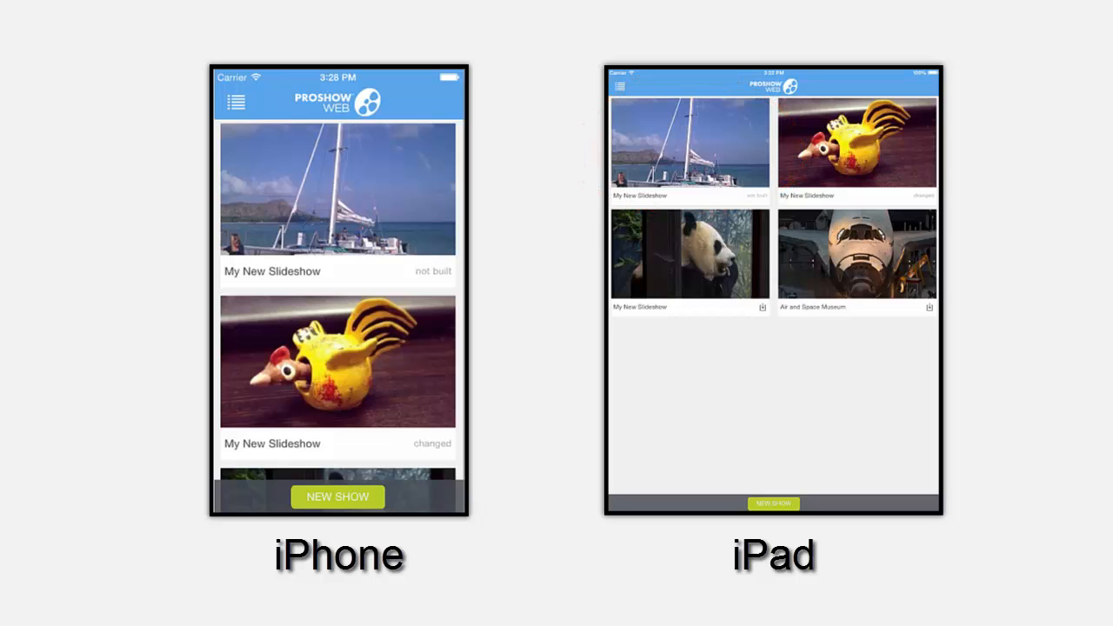
{"action": "scroll", "scroll_direction": "down", "scroll_amount": 3}
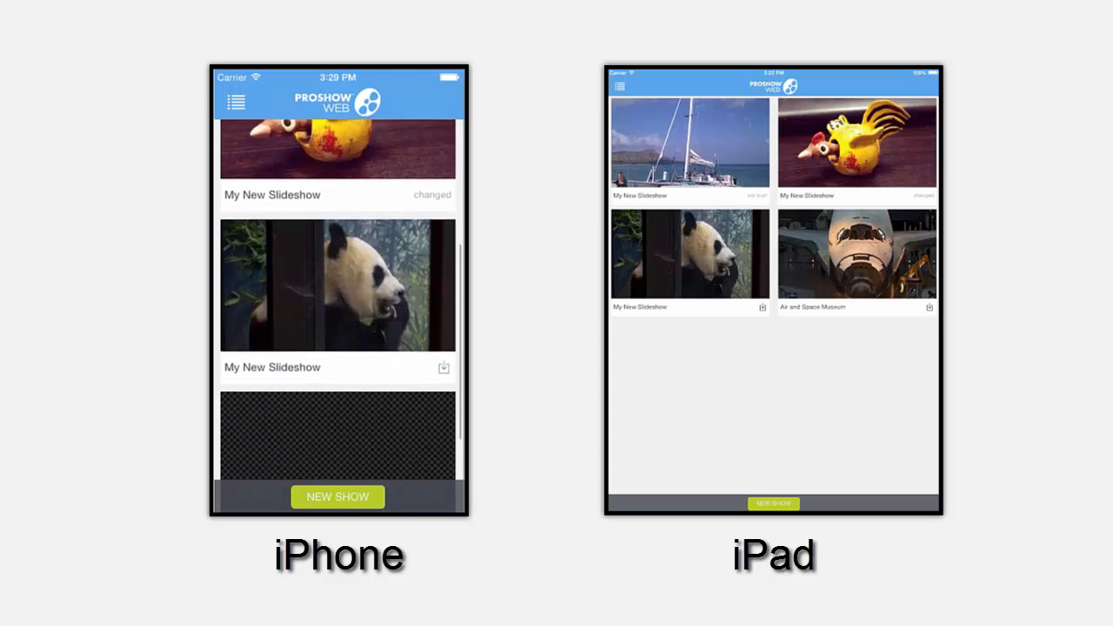
{"action": "scroll", "scroll_direction": "down", "scroll_amount": 3}
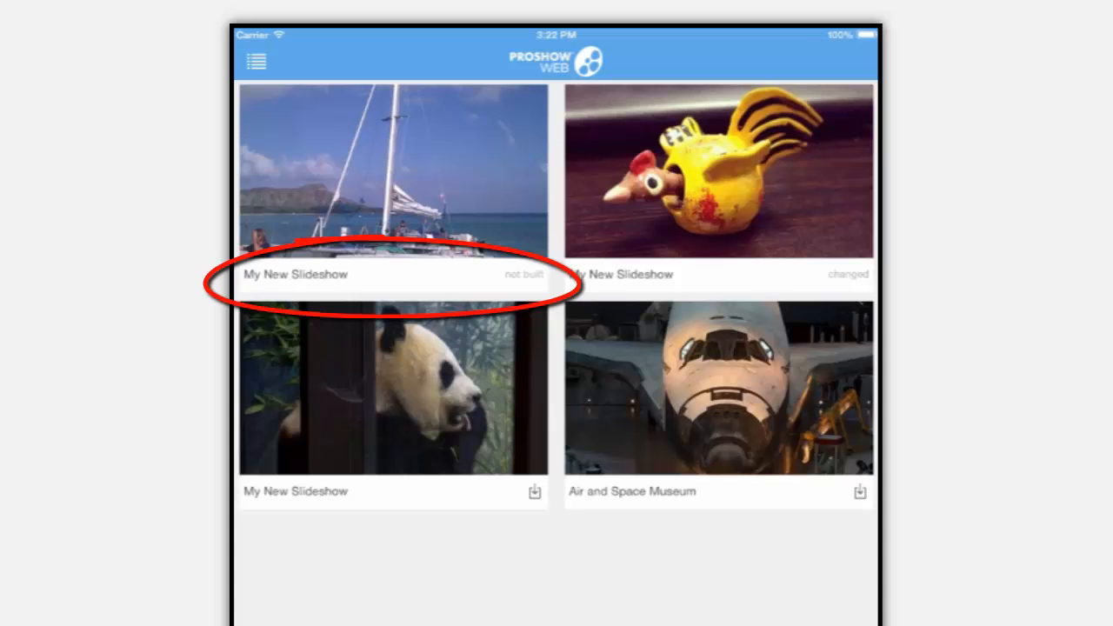
Open the rooster slideshow to its watch screen offering Build Video.
{"action": "left_click", "coordinate": [393, 274]}
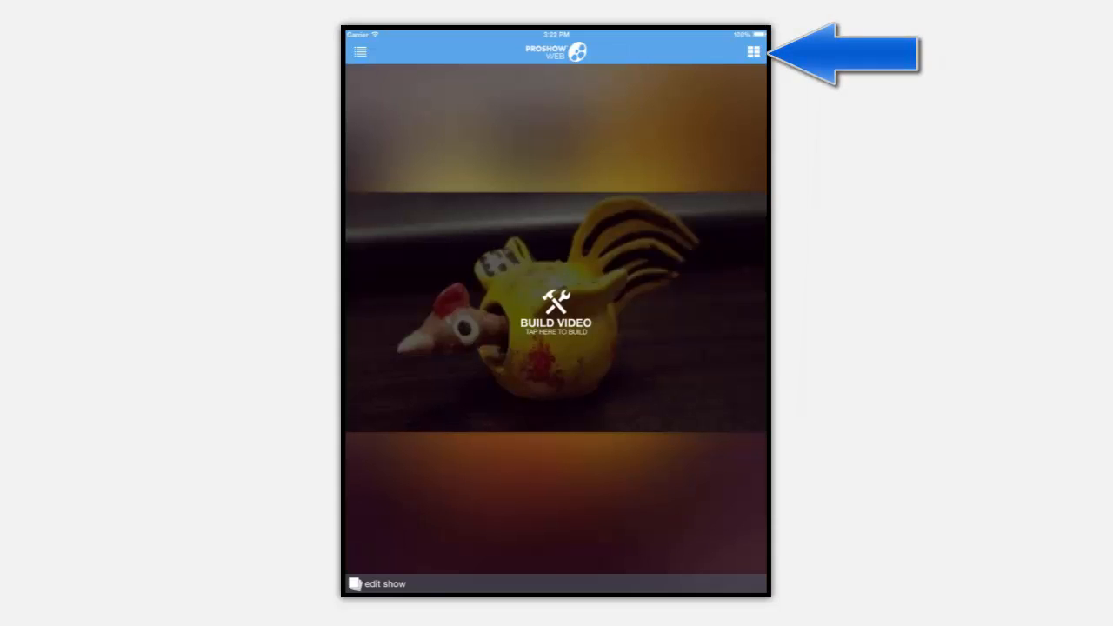
View the MP4 video versions (360p ready; 240p–1080p to create), then close the list.
{"action": "left_click", "coordinate": [753, 50]}
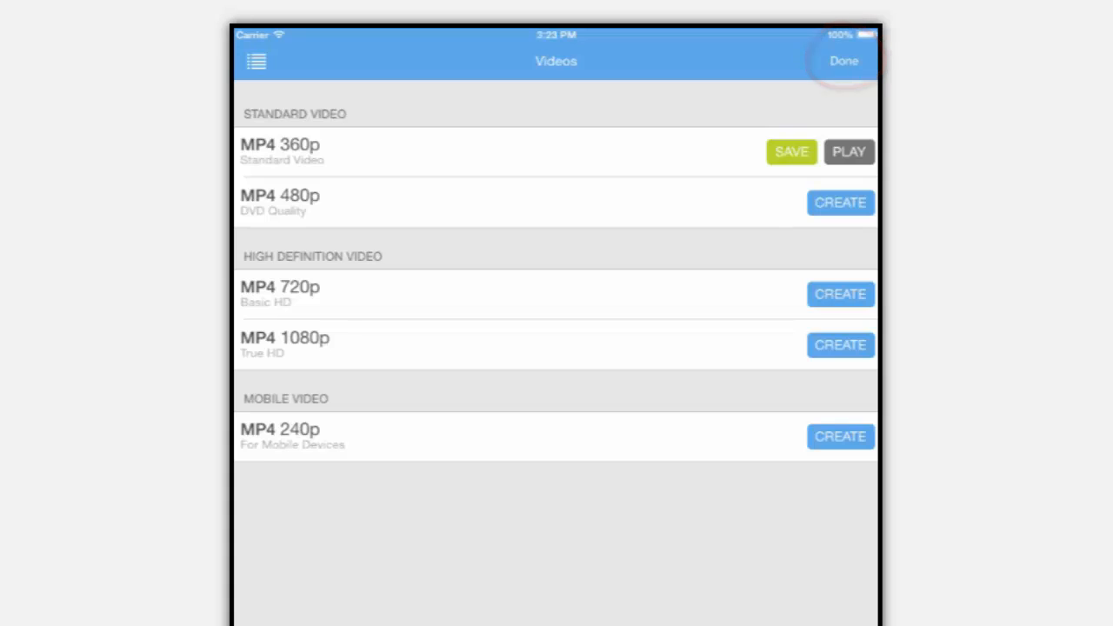
{"action": "left_click", "coordinate": [843, 61]}
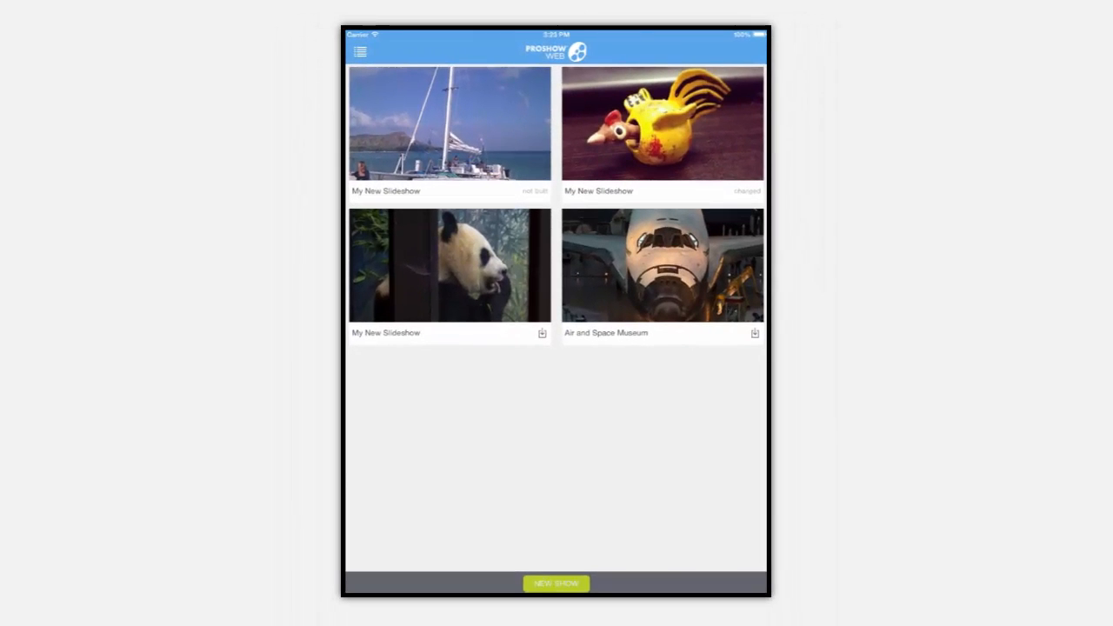
Go back to the Your Shows grid.
{"action": "left_click", "coordinate": [360, 52]}
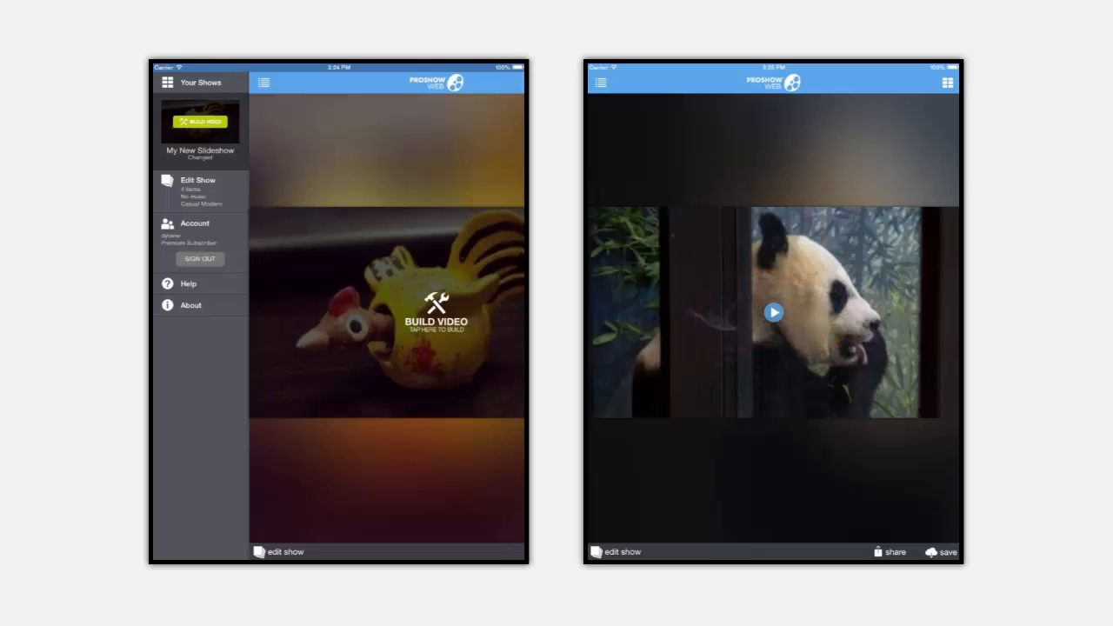
Open an unbuilt show, then the built panda show with its side menu.
{"action": "left_click", "coordinate": [615, 551]}
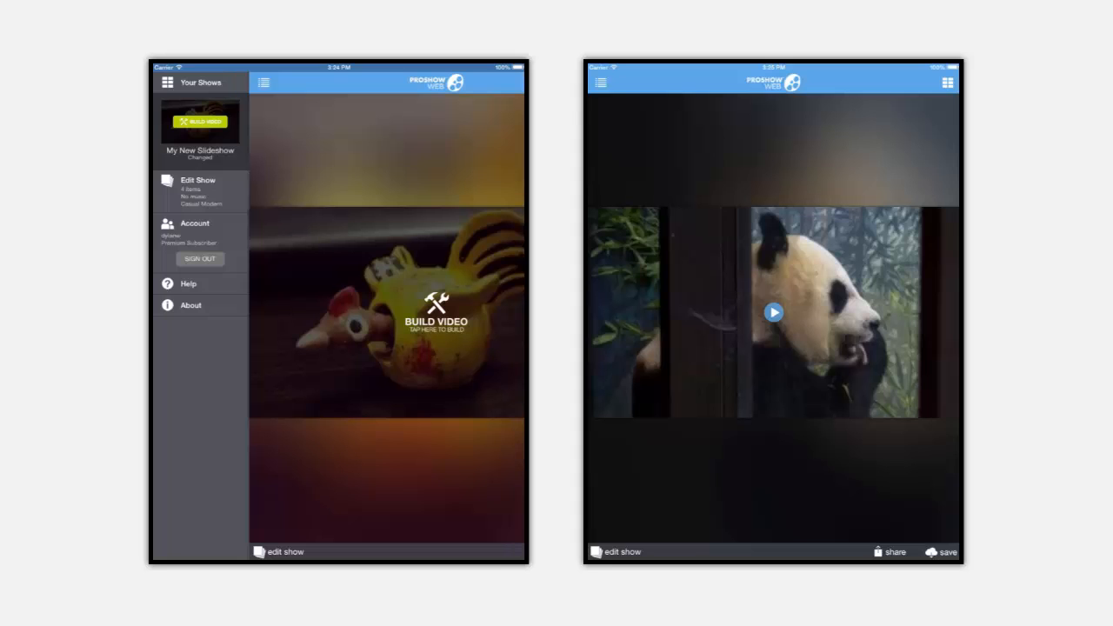
{"action": "left_click", "coordinate": [601, 81]}
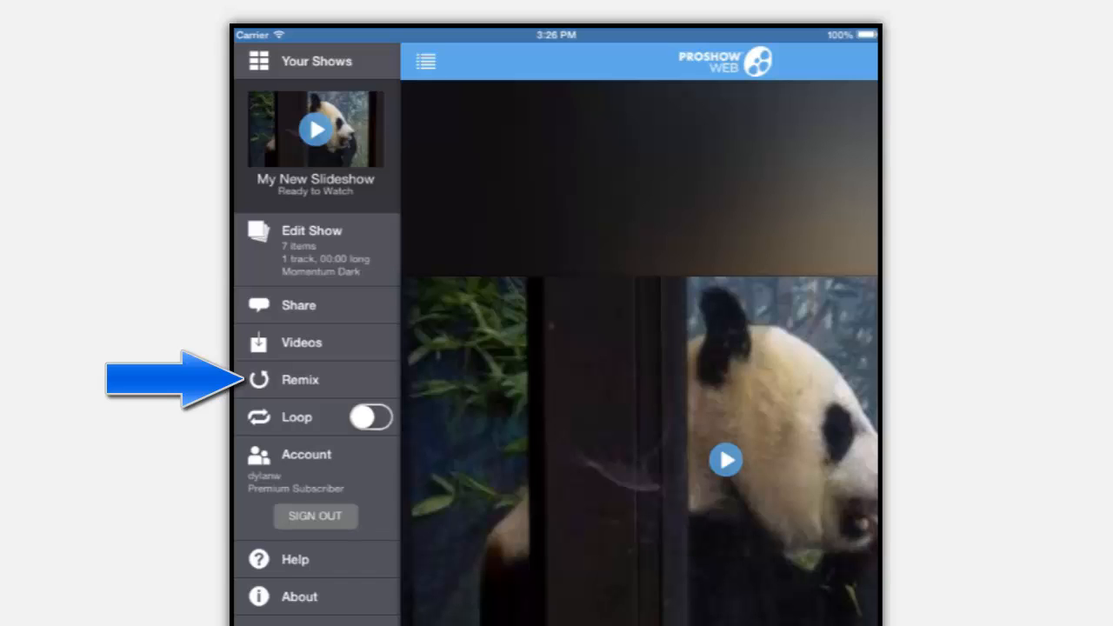
Tap Remix, dismiss its confirmation, and switch Loop on for the panda show.
{"action": "left_click", "coordinate": [300, 379]}
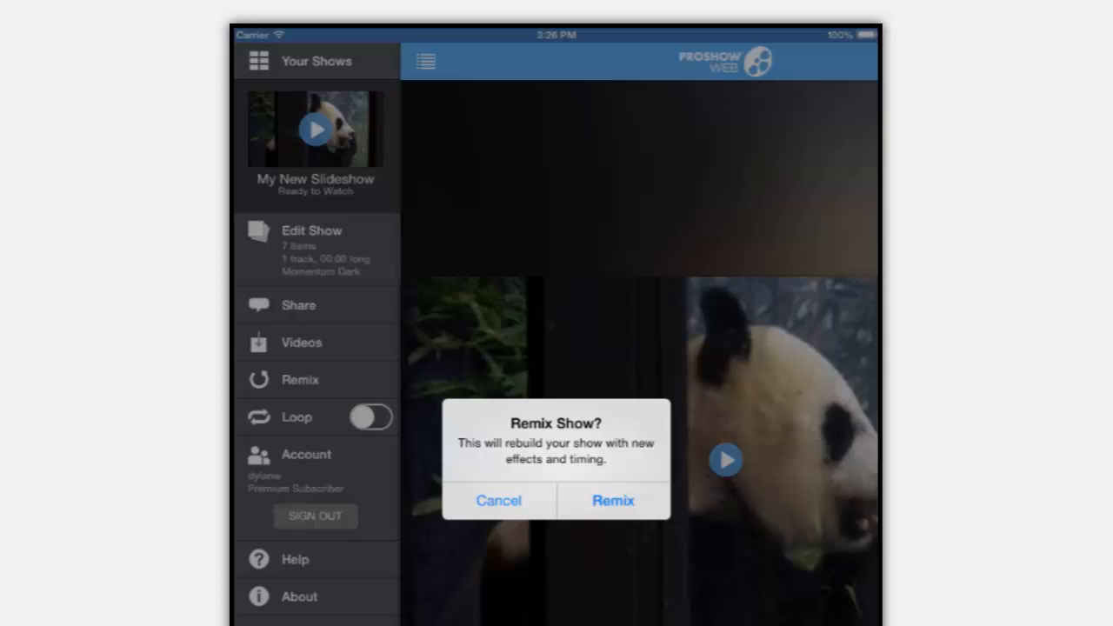
{"action": "left_click", "coordinate": [499, 500]}
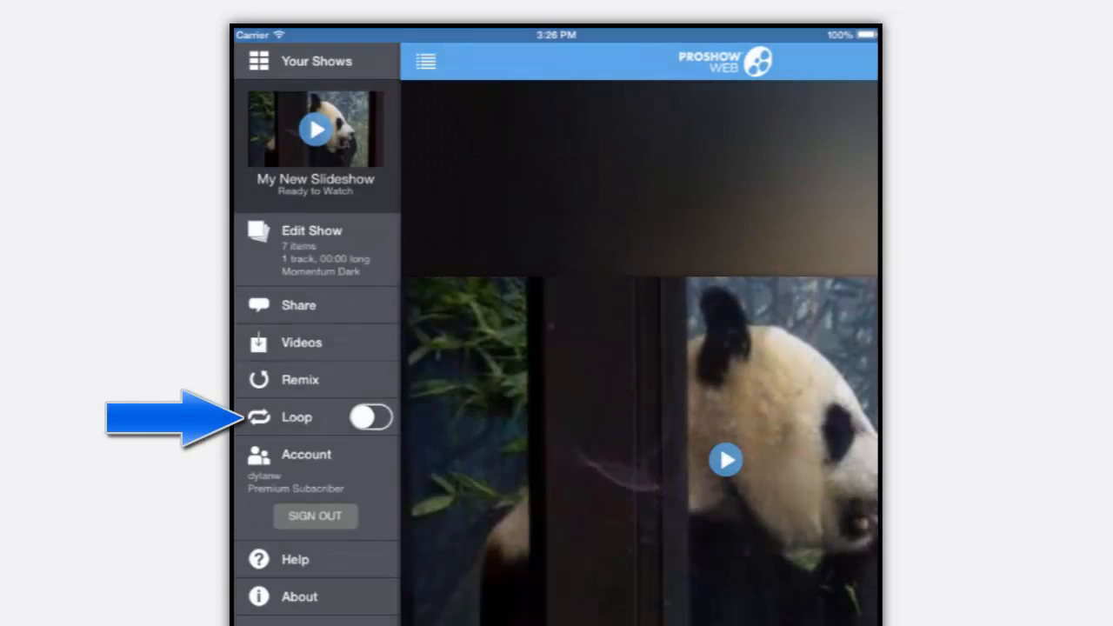
{"action": "left_click", "coordinate": [371, 418]}
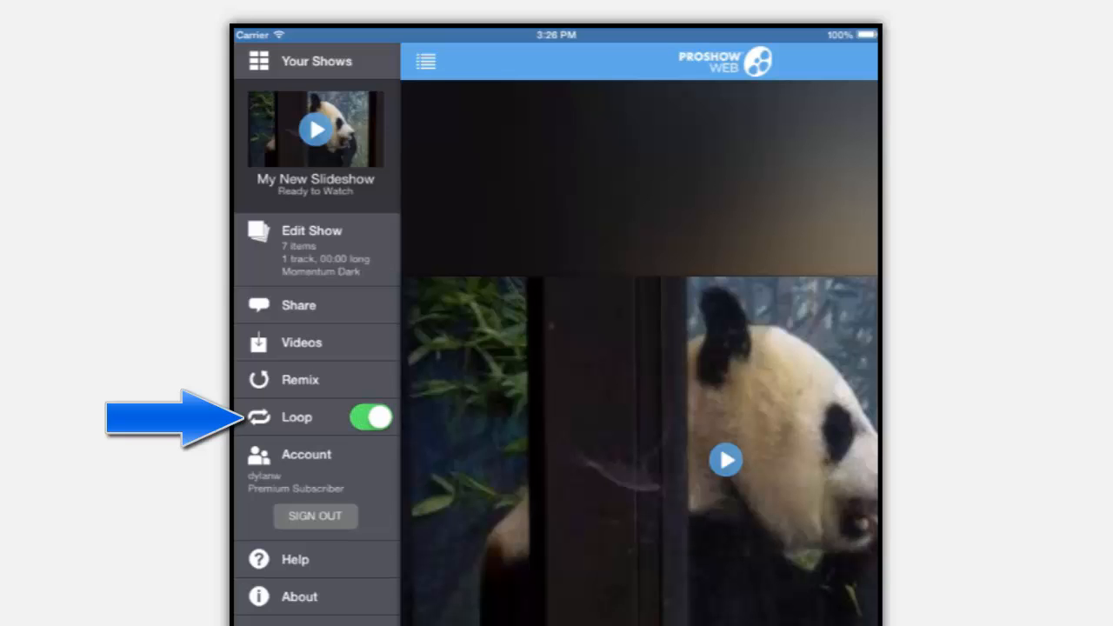